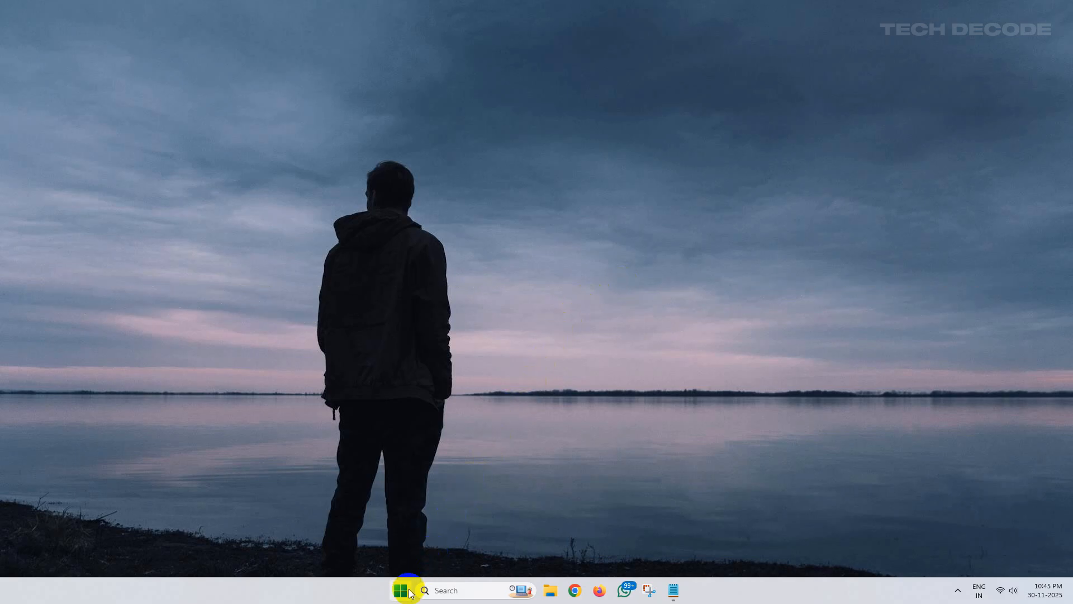
Step: Launch Settings from Start and view the Windows Update page showing the PC is up to date
{"action": "left_click", "coordinate": [400, 591]}
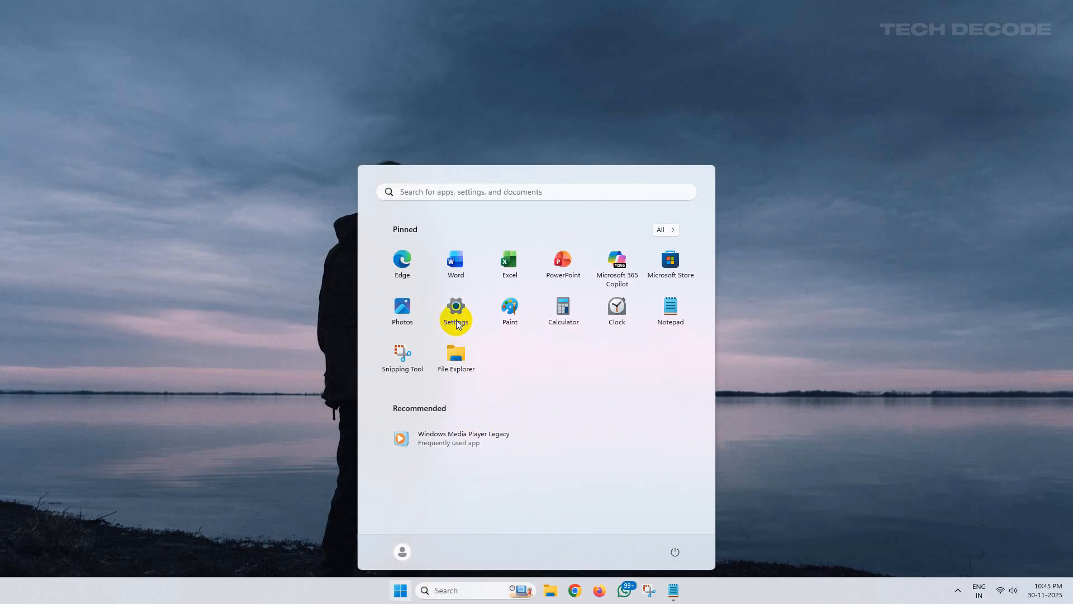
{"action": "left_click", "coordinate": [455, 312]}
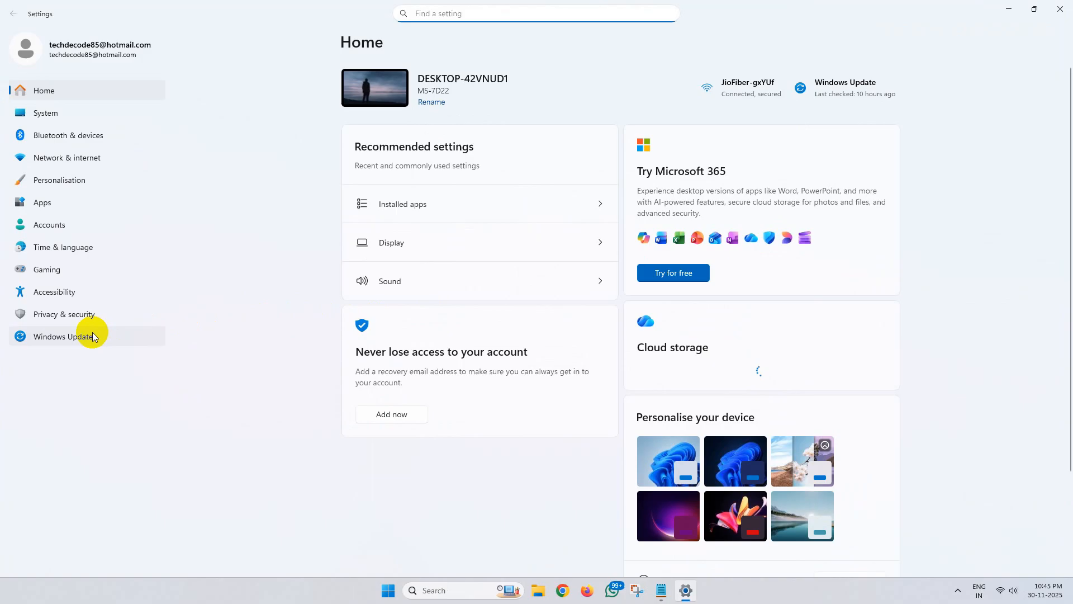
{"action": "left_click", "coordinate": [62, 337]}
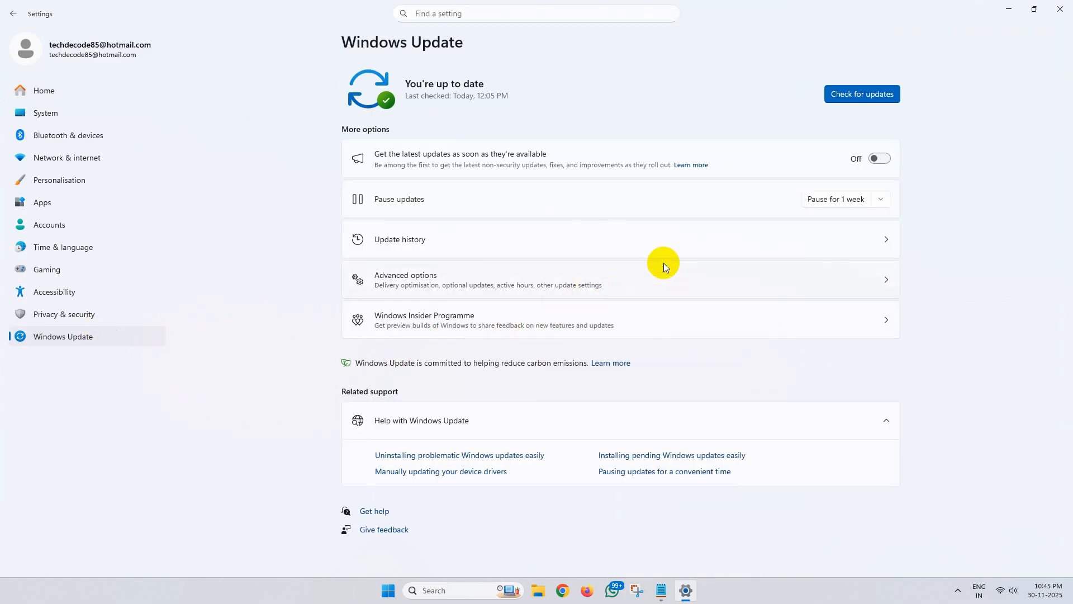
{"action": "left_click", "coordinate": [861, 94]}
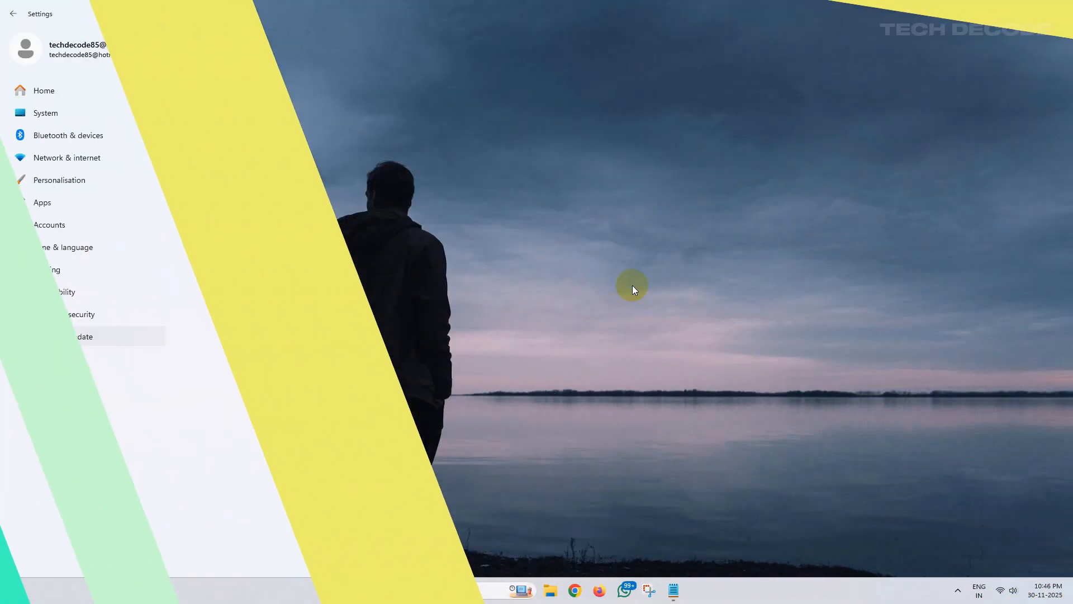
Step: Search for 'cmd' and run Command Prompt as administrator
{"action": "type", "text": "cmd"}
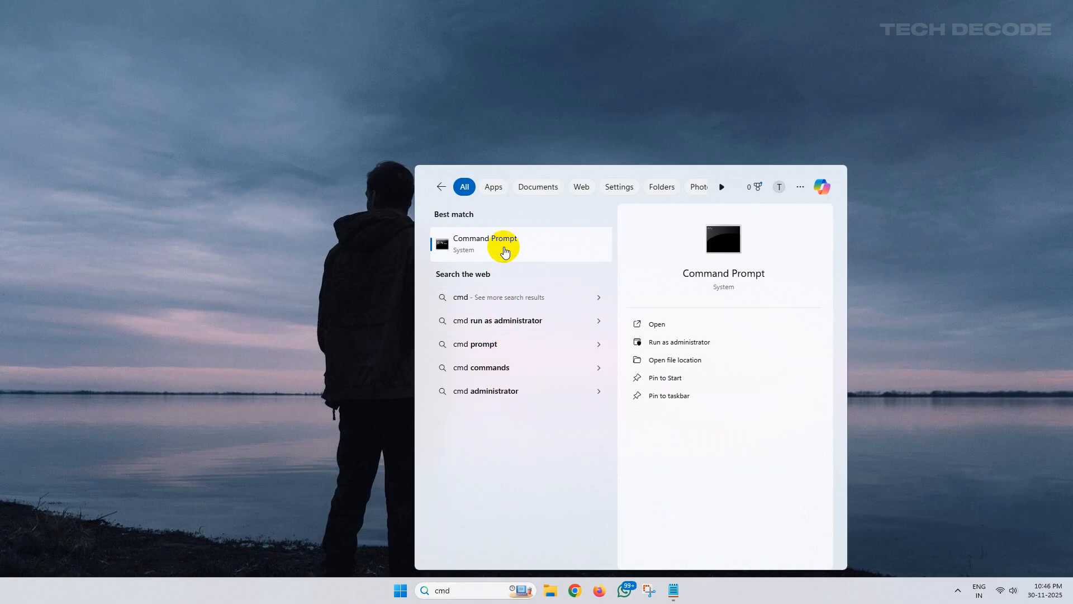
{"action": "left_click", "coordinate": [679, 342]}
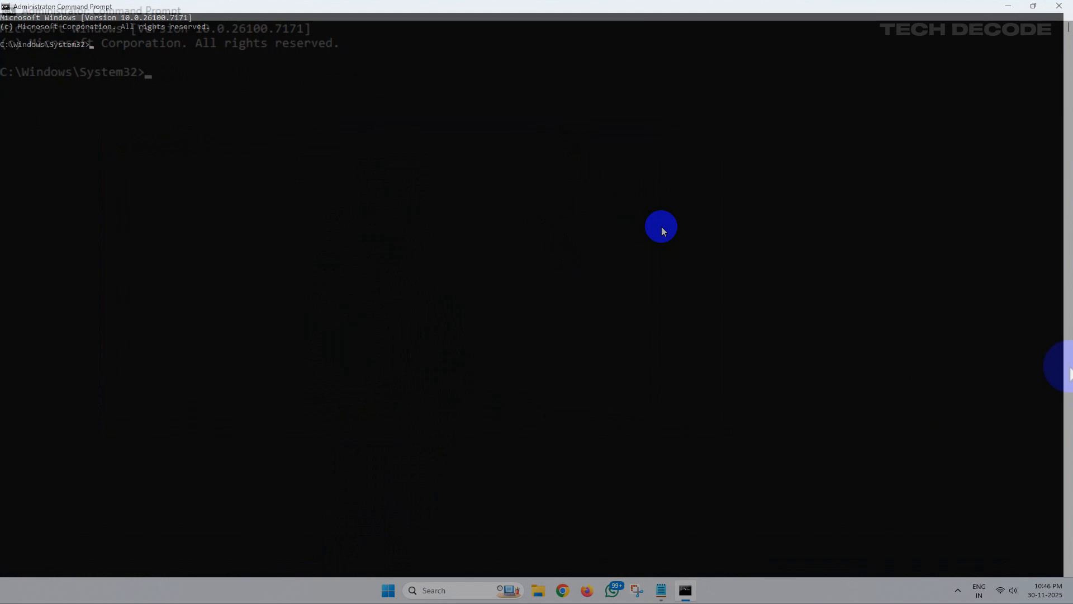
Step: Run sfc /scannow to verify system files and repair the corrupt ones found
{"action": "type", "text": "sfc /scanno"}
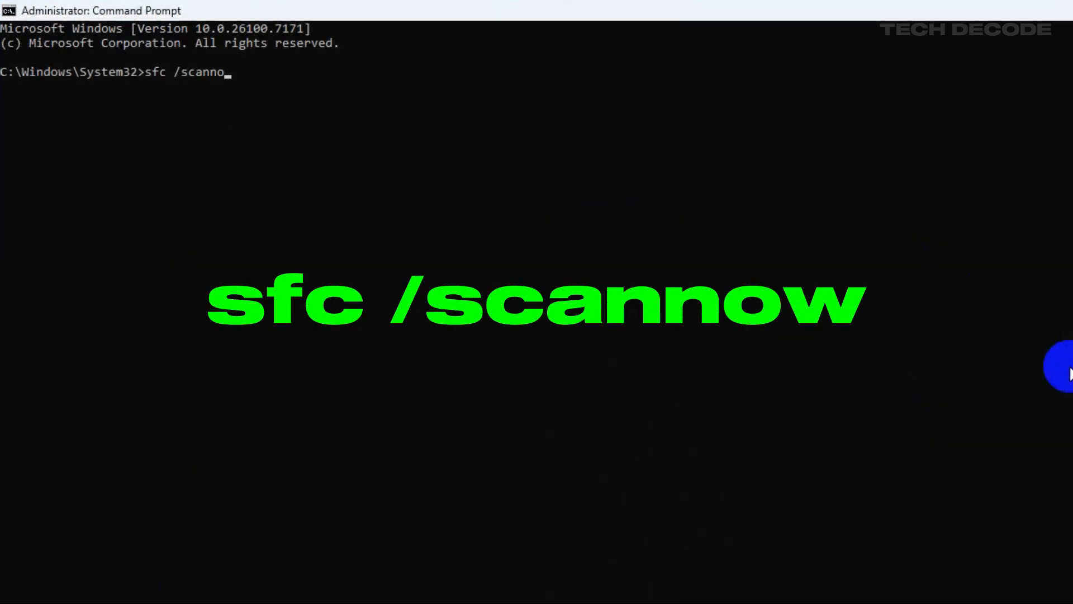
{"action": "key", "text": "Enter"}
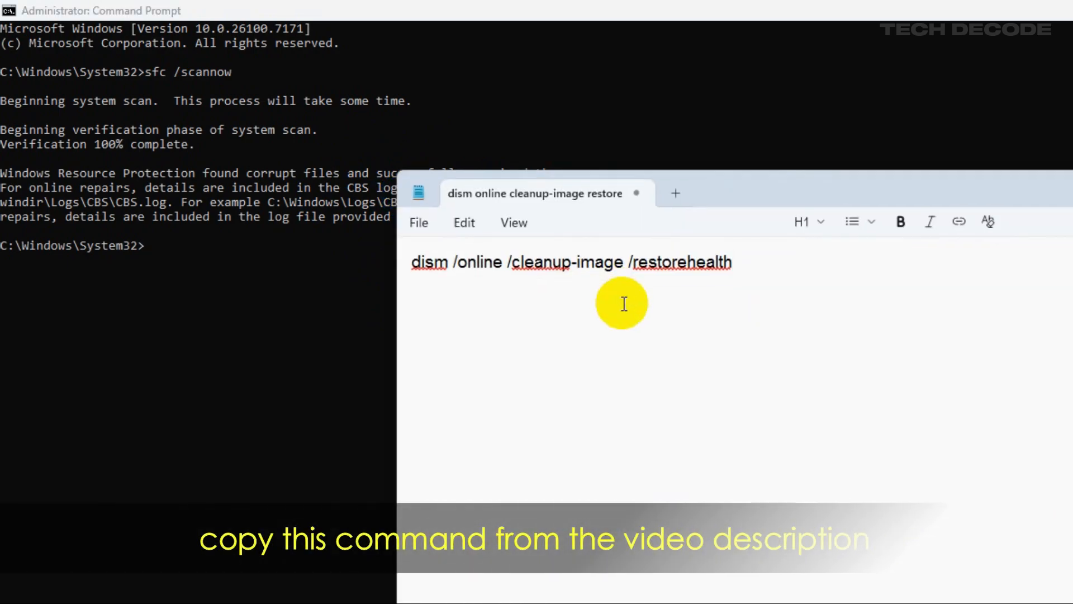
Step: Run dism /online /cleanup-image /restorehealth until it reports the operation completed successfully
{"action": "right_click", "coordinate": [527, 267]}
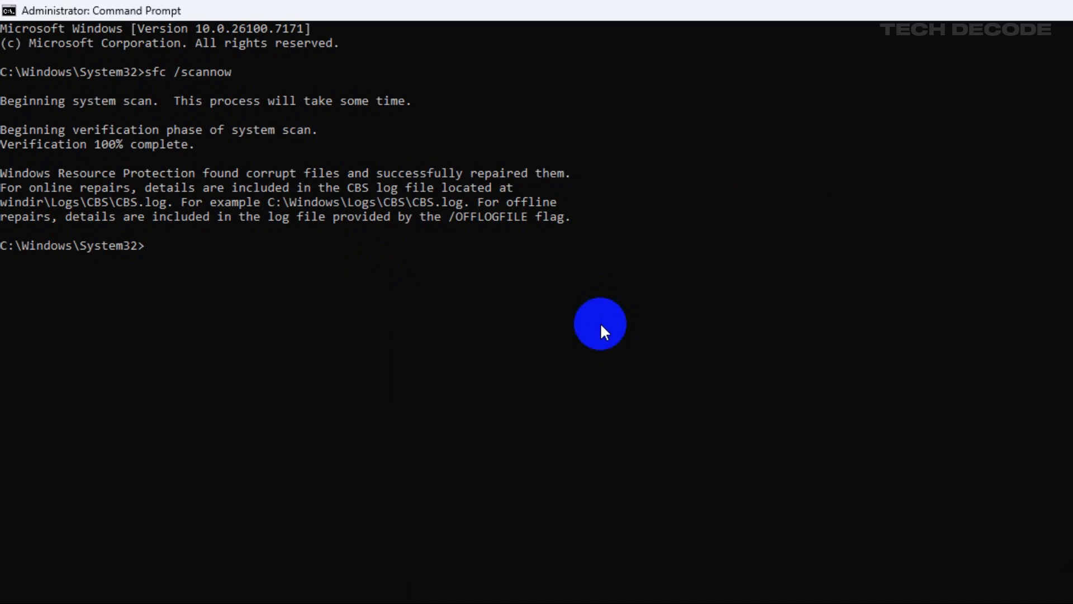
{"action": "type", "text": "dism /online /cleanup-image /restorehealth"}
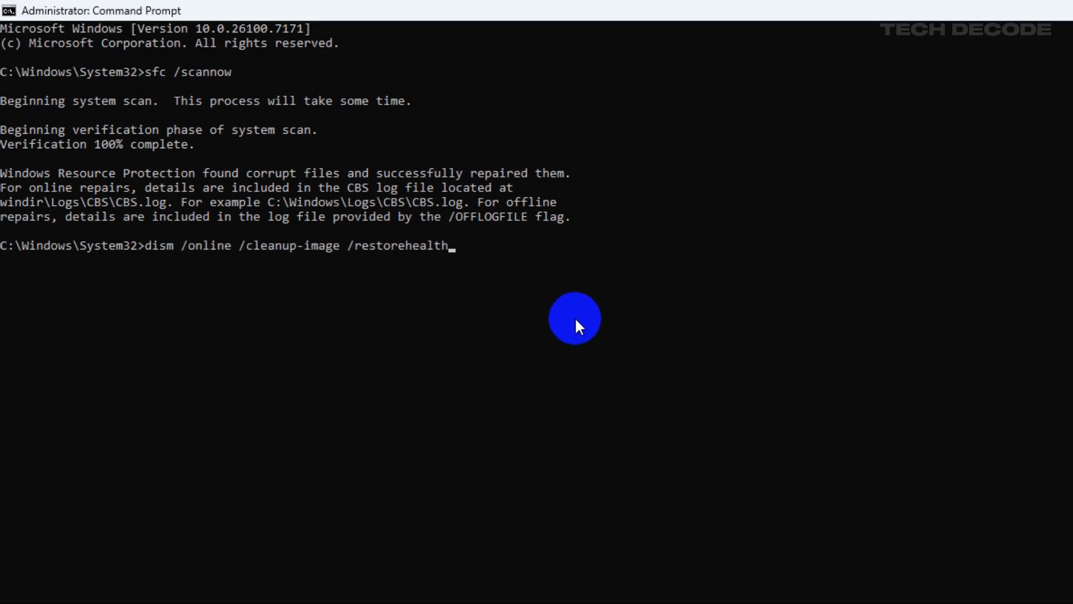
{"action": "key", "text": "Enter"}
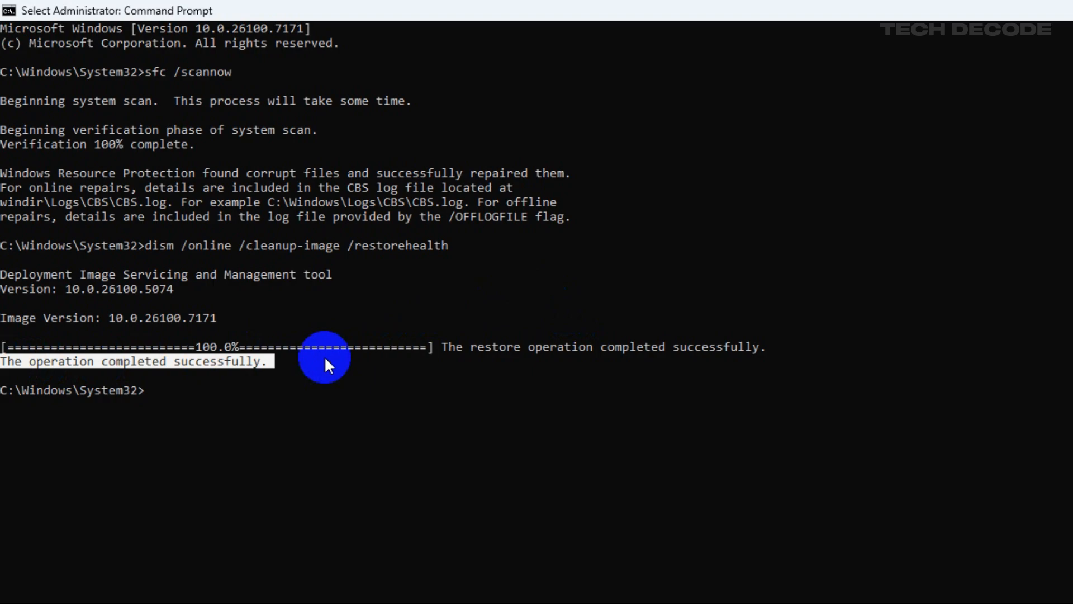
Step: Run chkdsk /f /r, which asks to schedule the check at the next restart
{"action": "type", "text": "ch"}
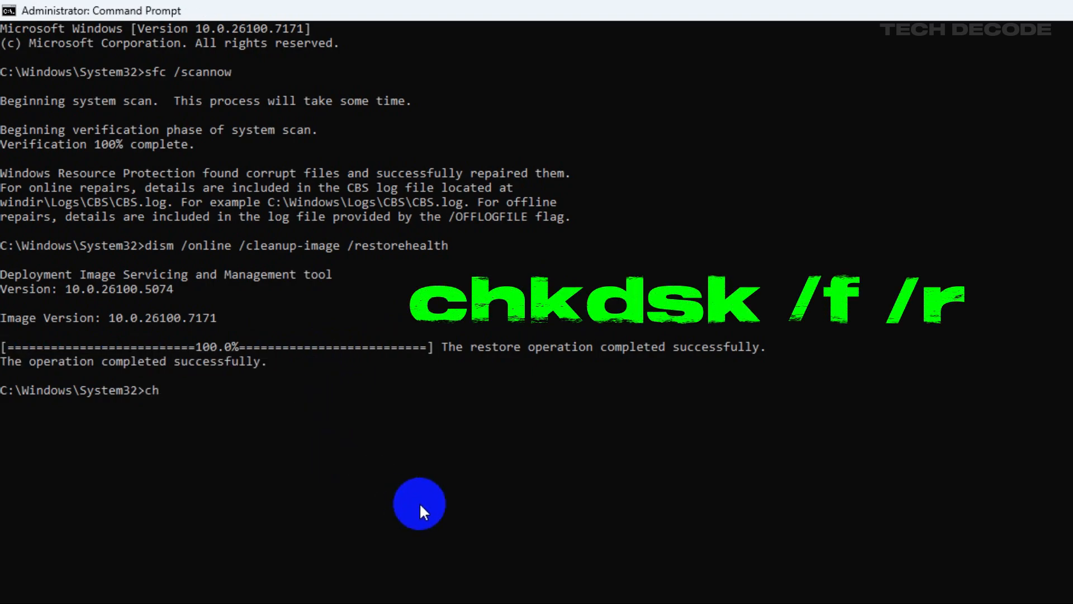
{"action": "type", "text": "kdsk /f /"}
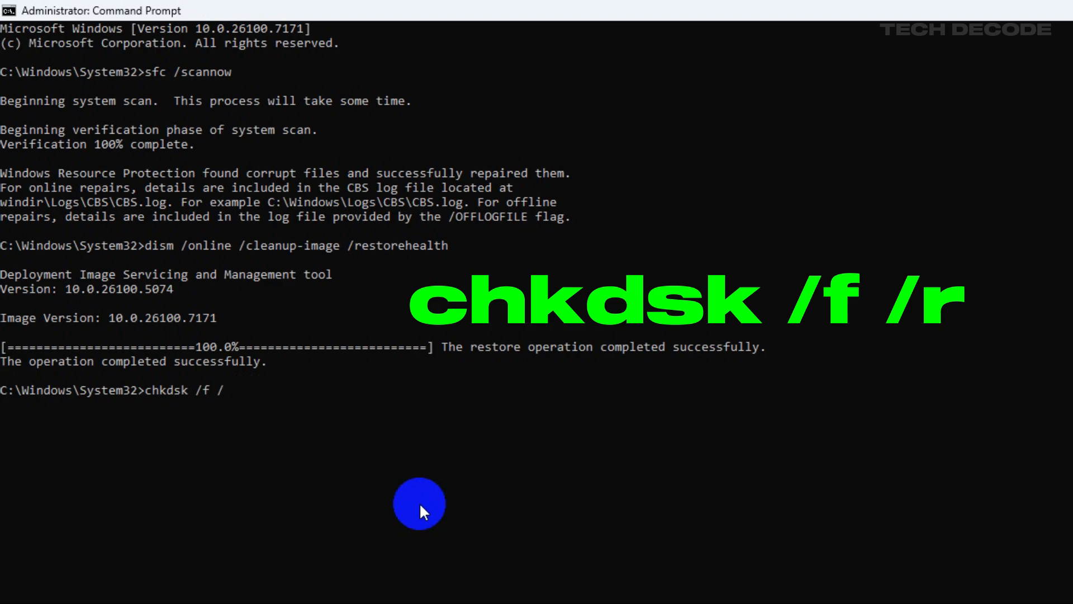
{"action": "key", "text": "enter"}
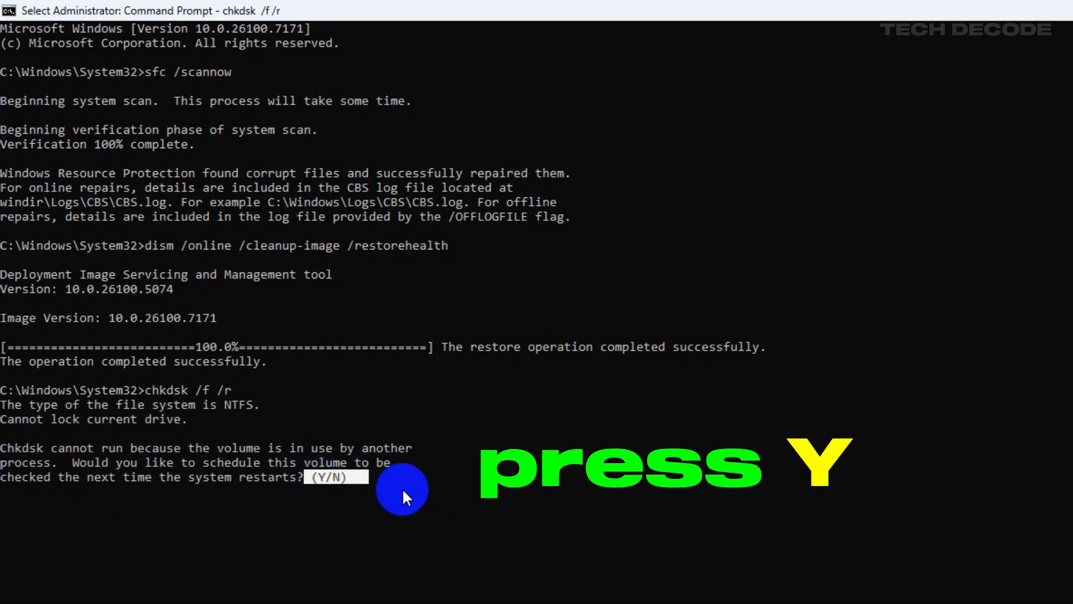
{"action": "mouse_move", "coordinate": [432, 484]}
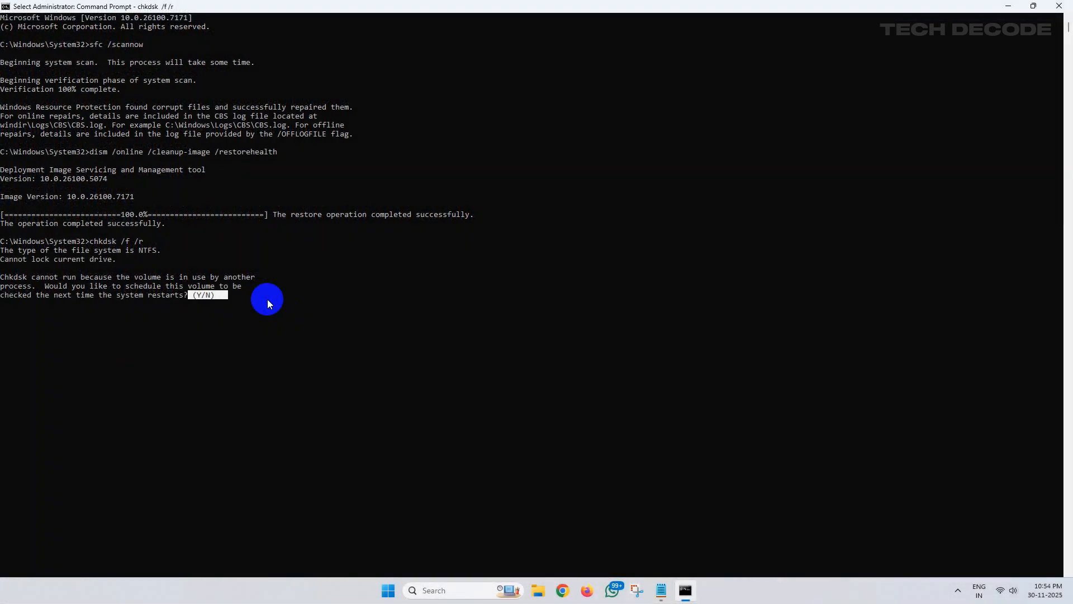
Step: Use the Start button's shortcut menu to restart the PC so the scheduled check of drive C runs
{"action": "right_click", "coordinate": [388, 590]}
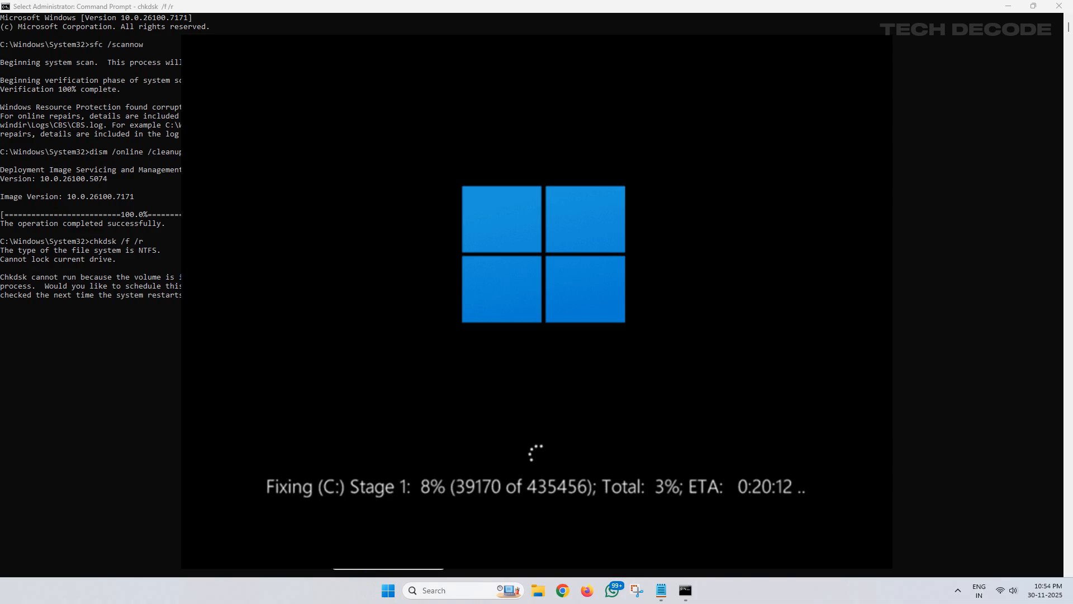
{"action": "right_click", "coordinate": [388, 591]}
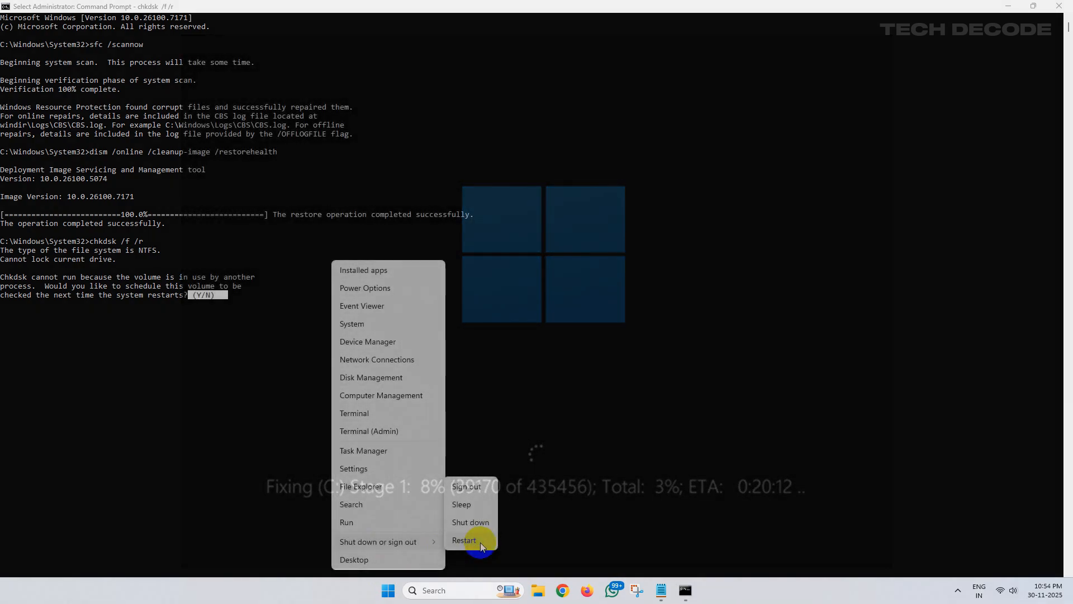